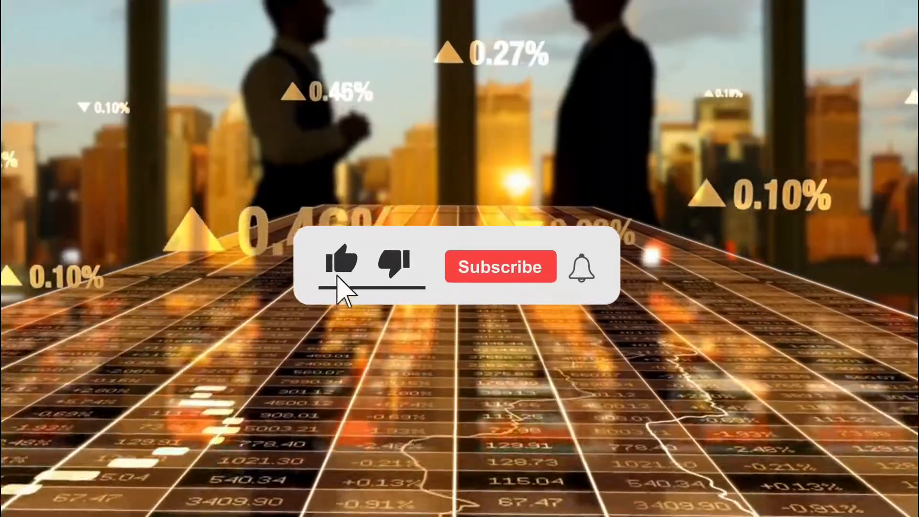
{"action": "left_click", "coordinate": [500, 267]}
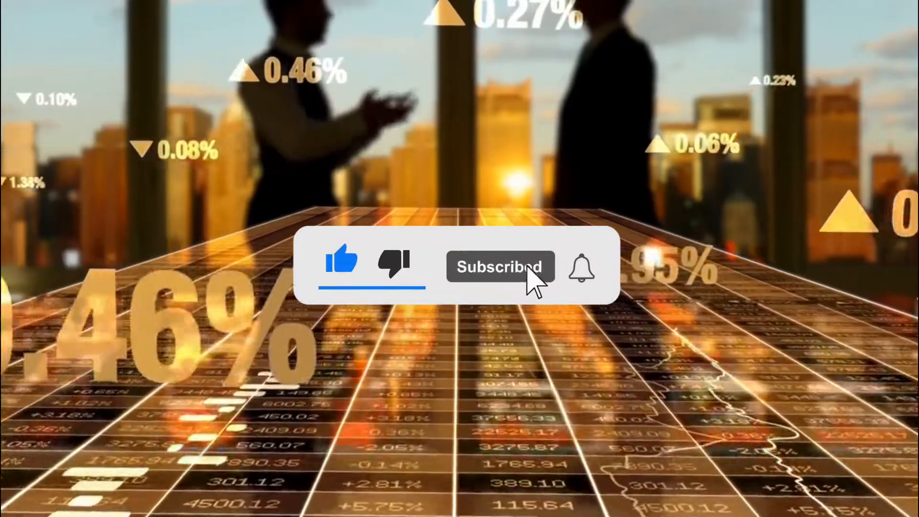